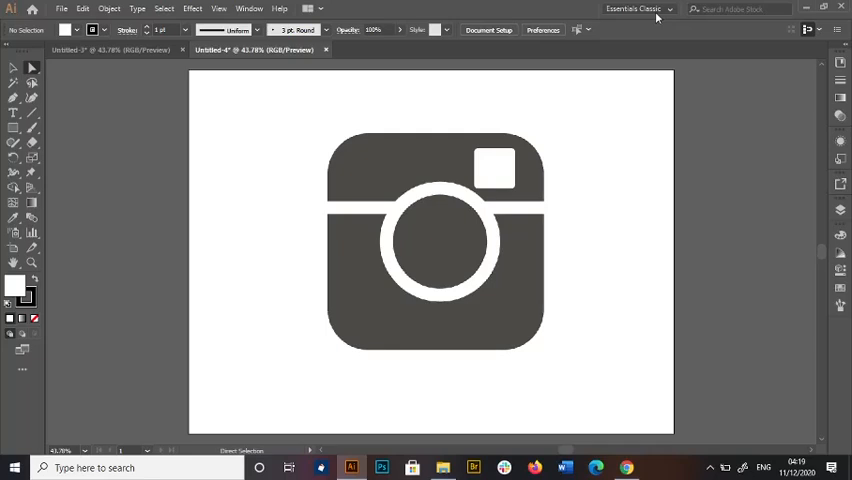
mouse_move(584, 32)
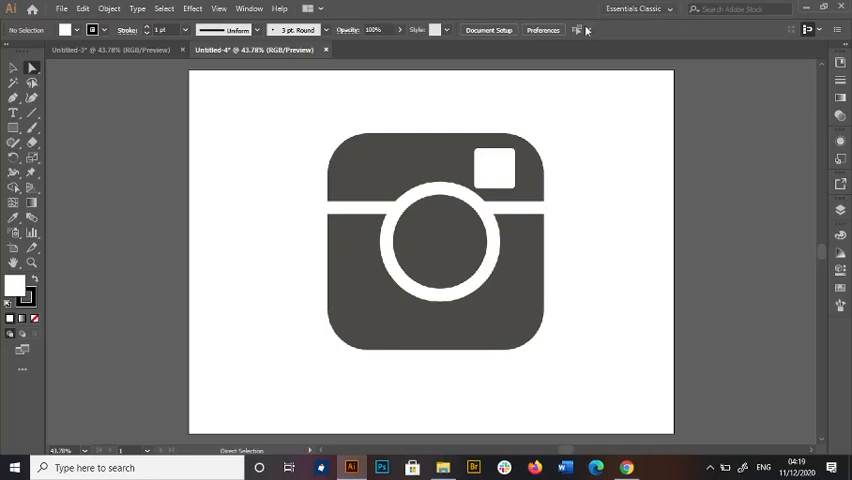
mouse_move(416, 204)
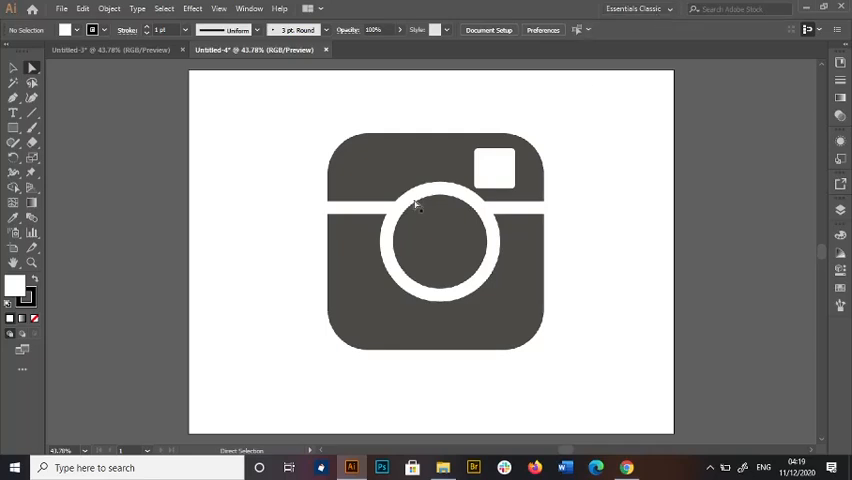
mouse_move(468, 190)
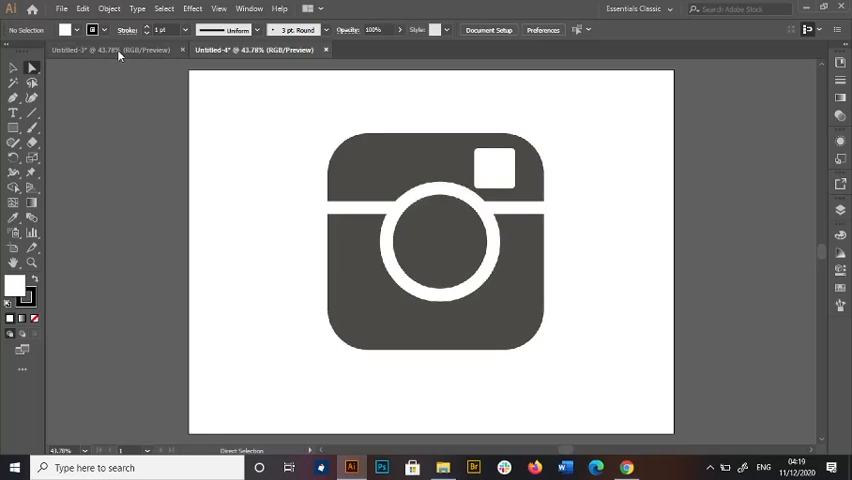
- Review the finished coloured example, then create a new document for the gray camera icon
left_click(110, 50)
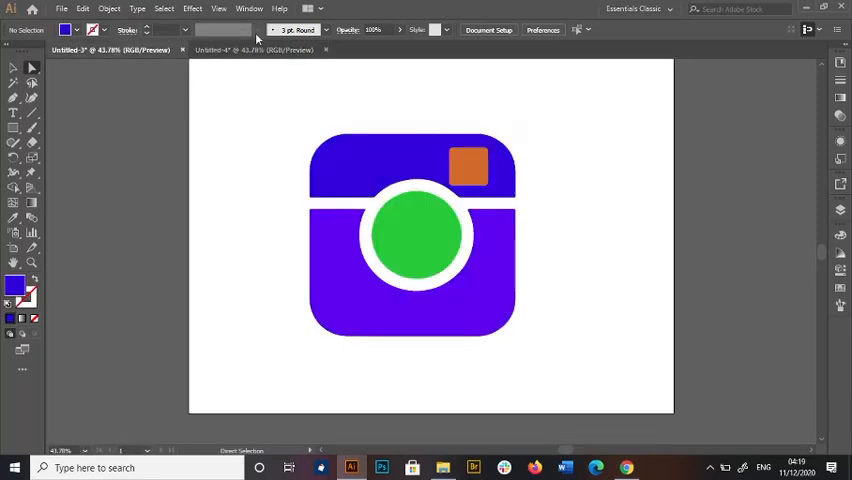
left_click(252, 50)
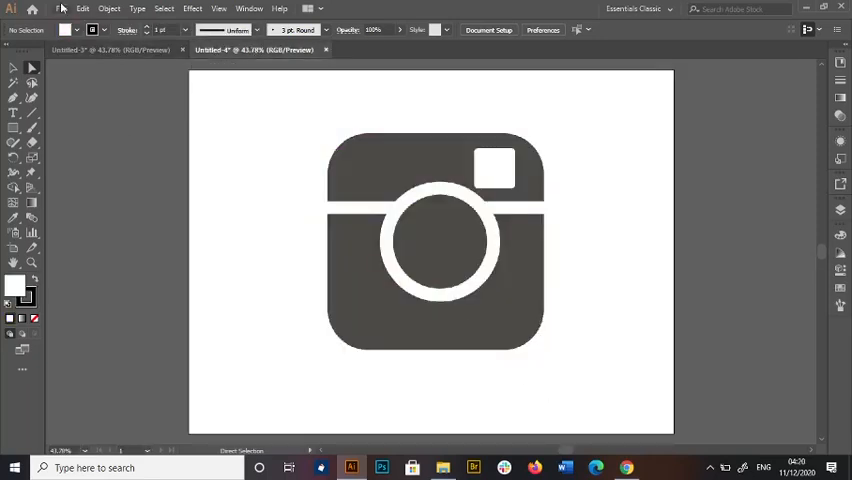
left_click(62, 8)
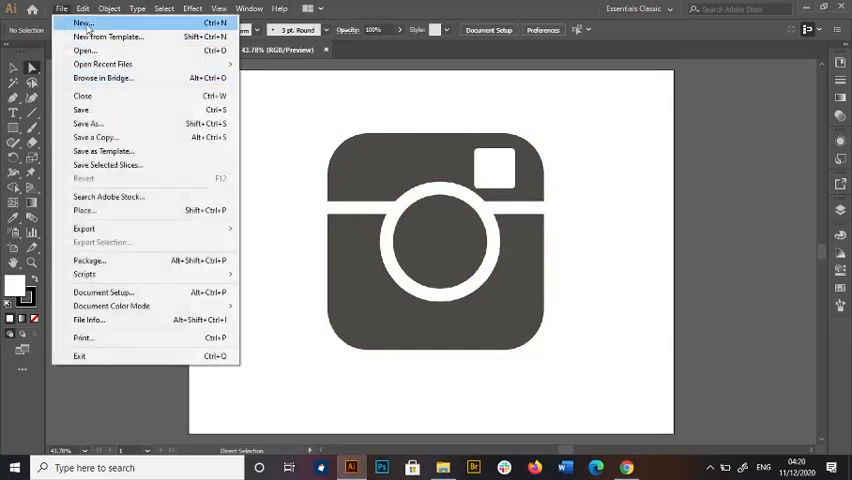
left_click(84, 24)
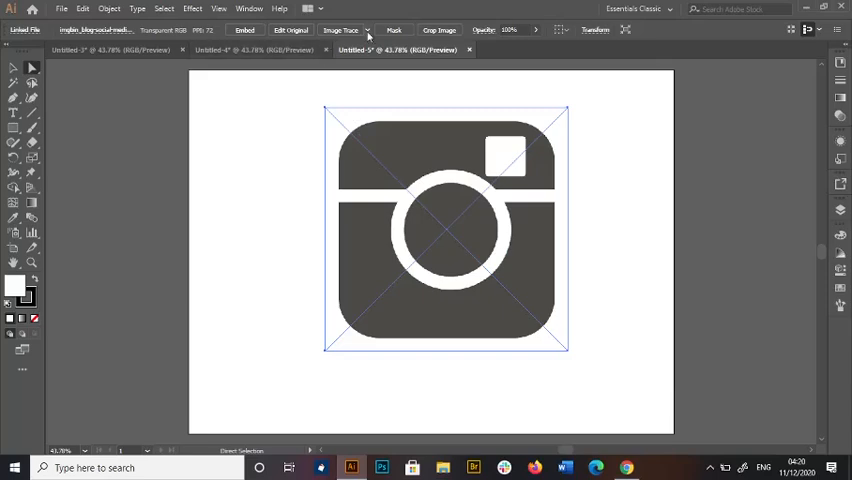
- Image-trace the camera icon with the 16 Colors preset and expand it into editable vector shapes
left_click(368, 28)
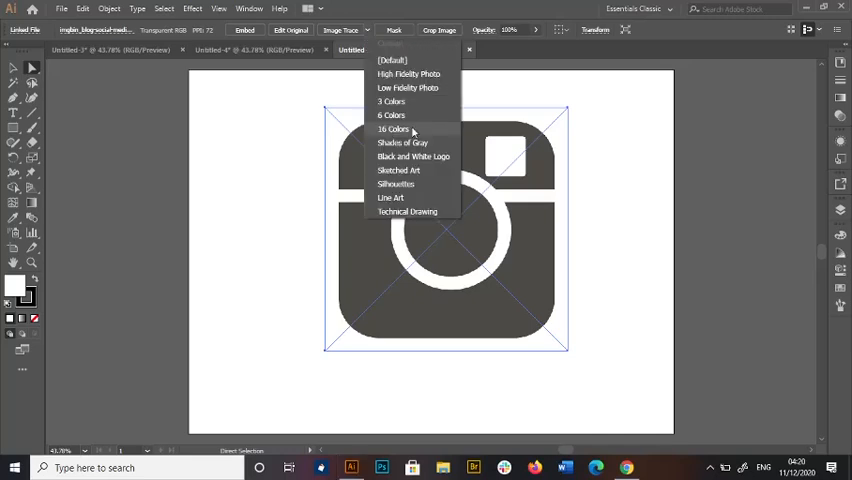
left_click(392, 128)
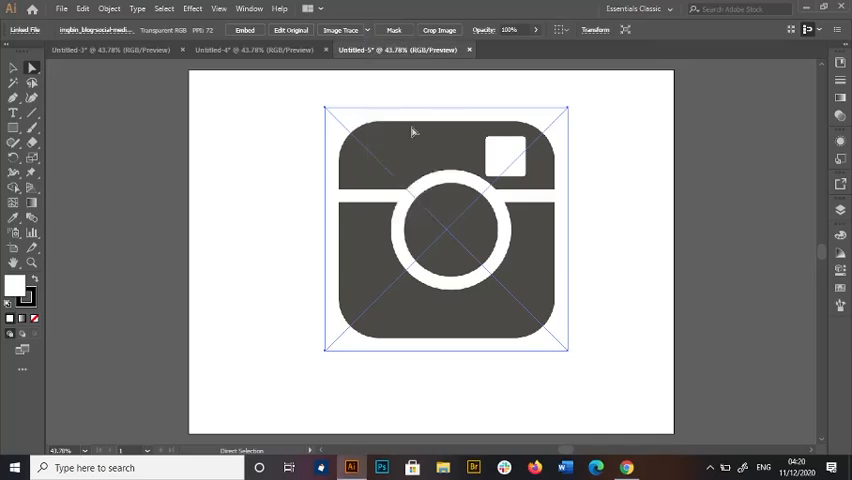
left_click(340, 28)
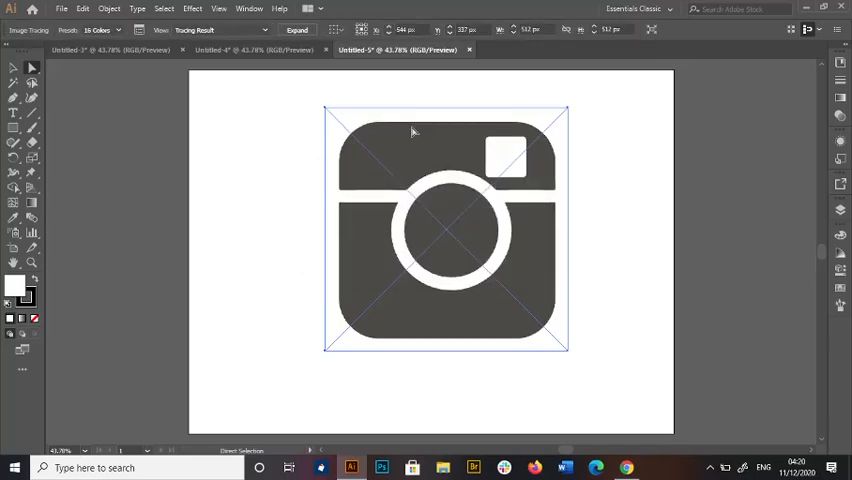
mouse_move(518, 188)
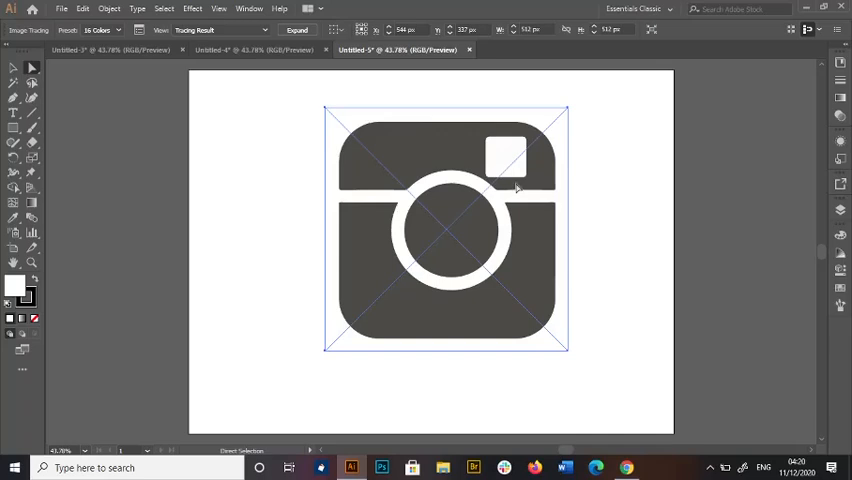
mouse_move(470, 192)
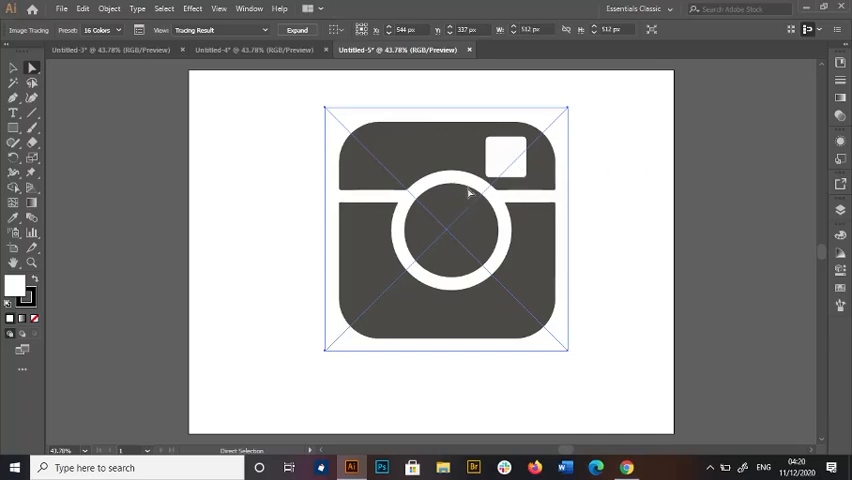
mouse_move(4, 116)
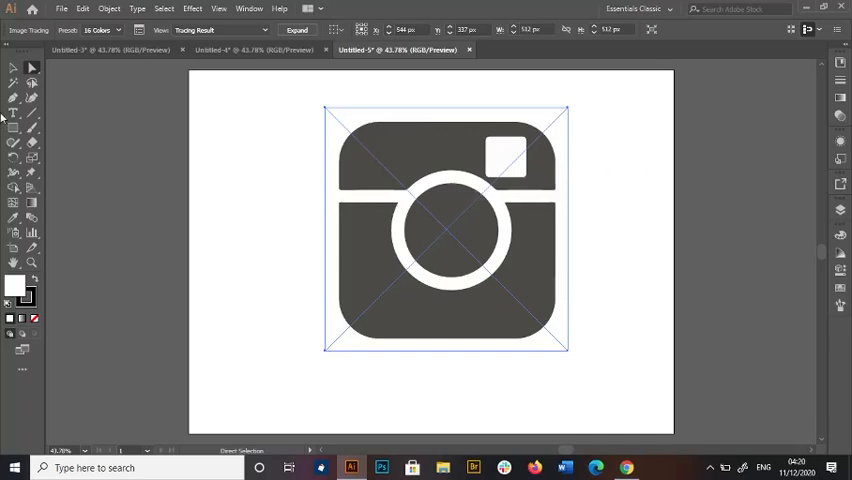
mouse_move(282, 180)
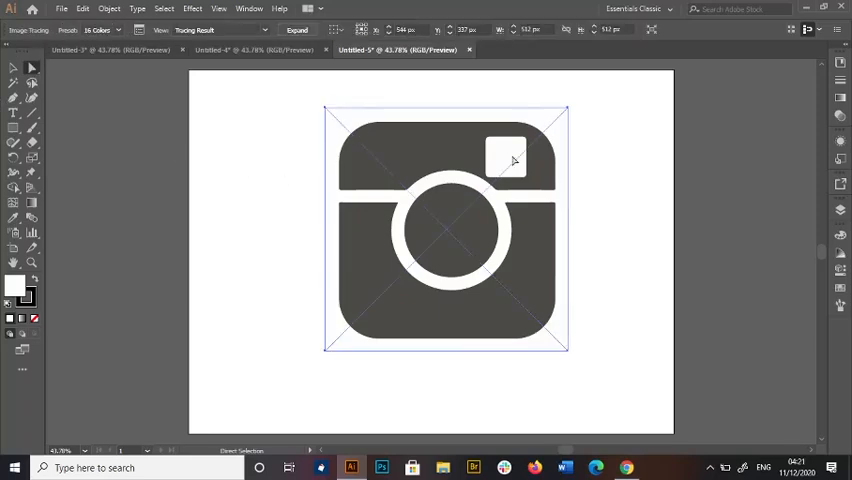
left_click(296, 28)
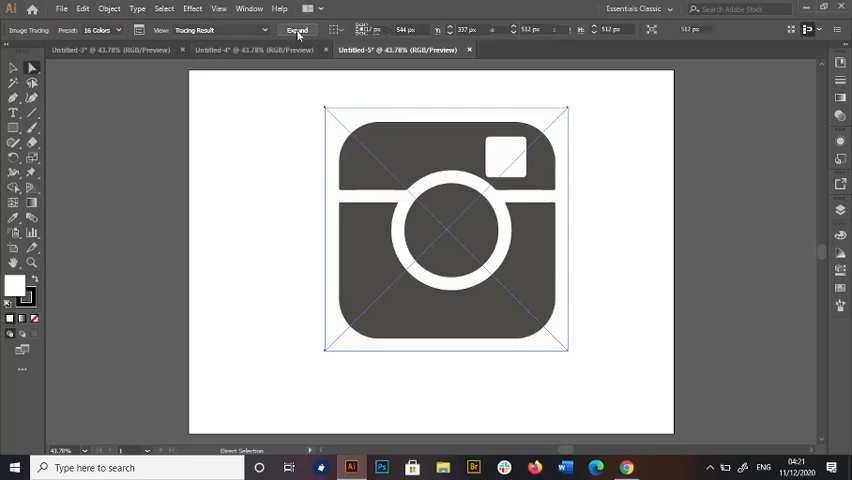
left_click(296, 28)
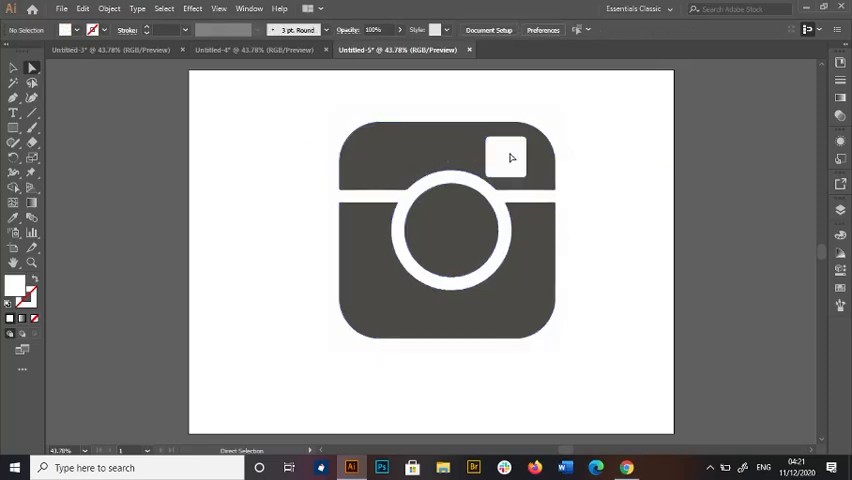
- Fill the viewfinder square red via the Color Picker, then select the camera body shape
left_click(504, 158)
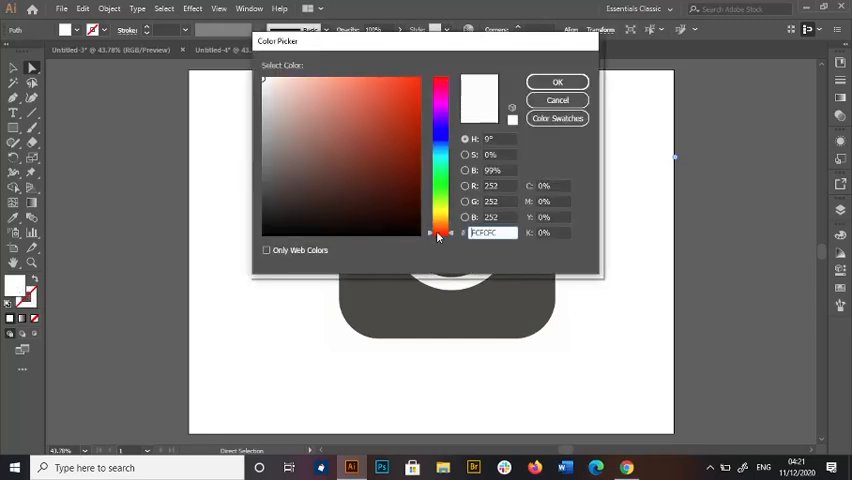
left_click(384, 88)
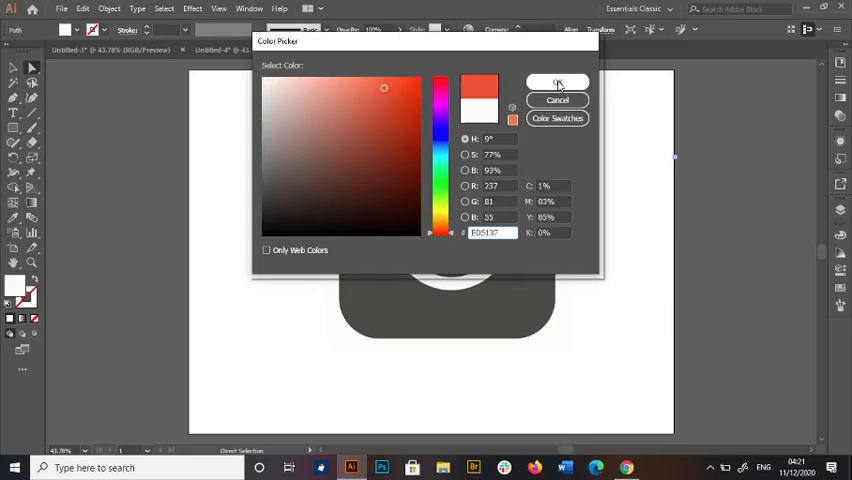
left_click(556, 84)
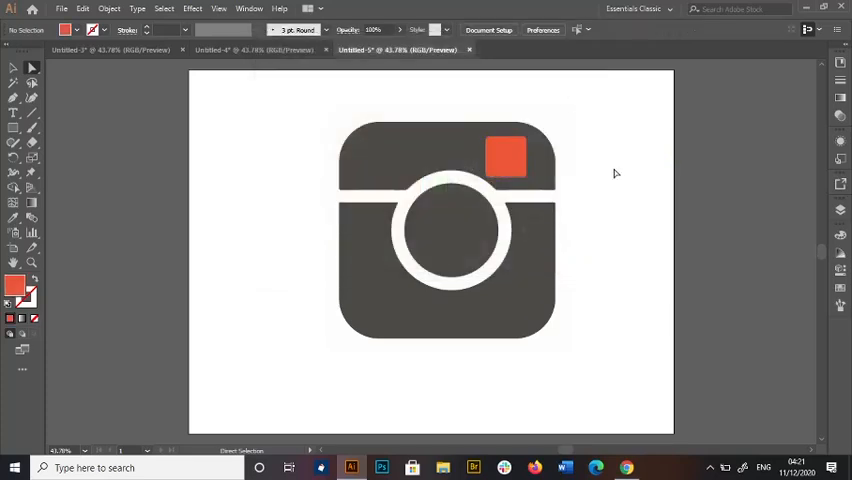
left_click(448, 160)
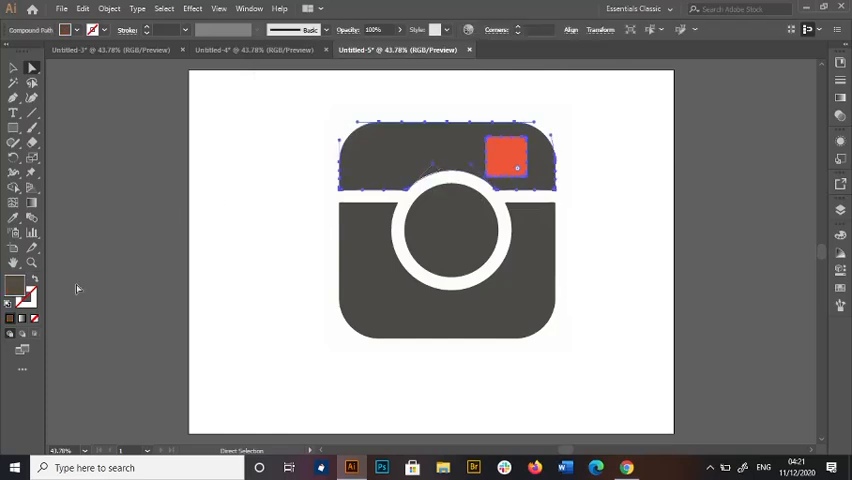
mouse_move(14, 290)
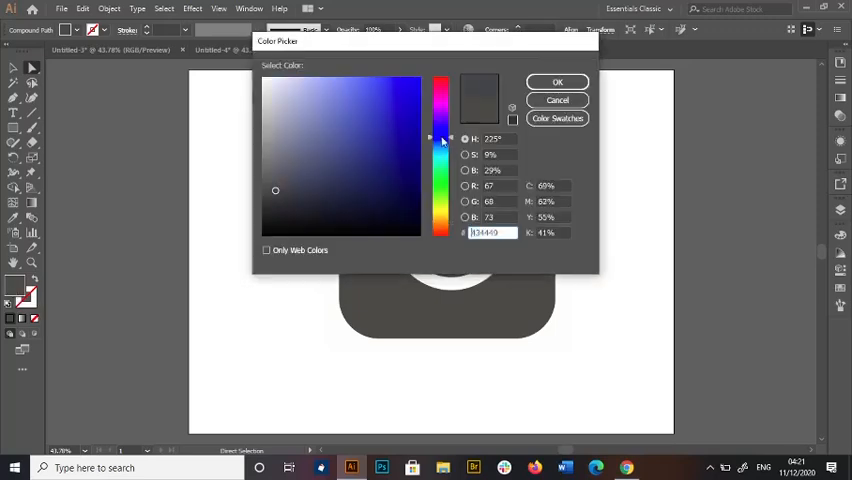
- Fill the rounded camera body bright blue via the Color Picker
left_click(396, 96)
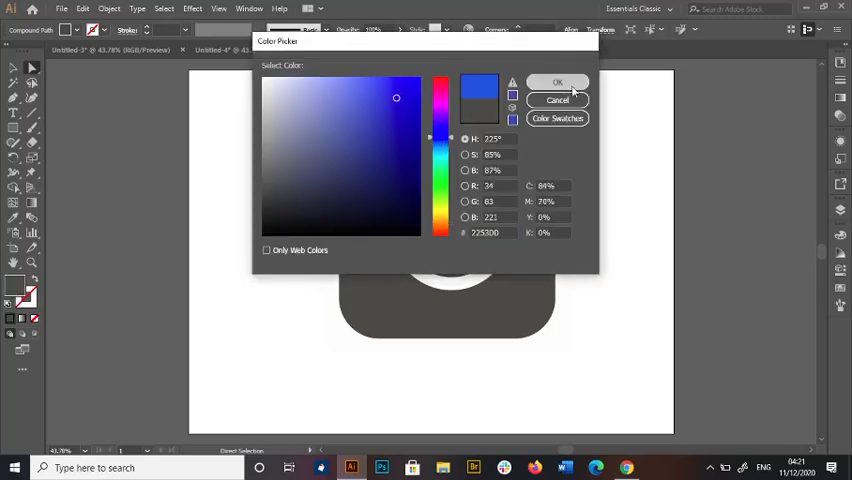
left_click(558, 82)
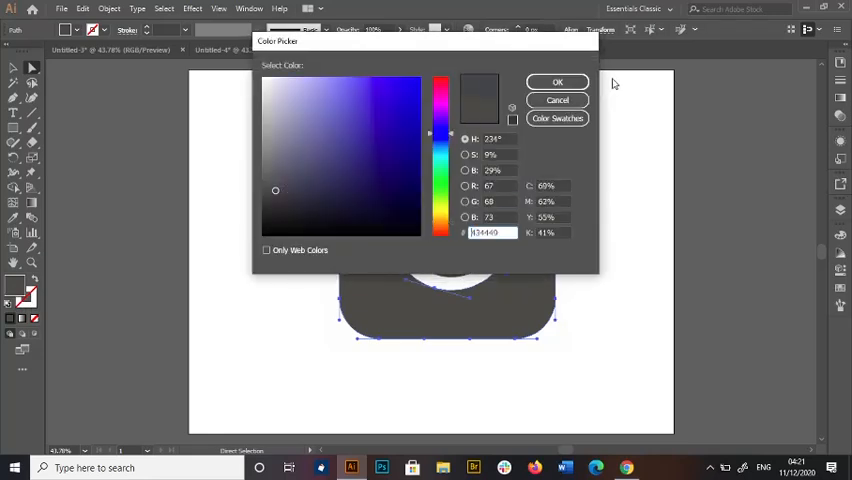
left_click(404, 96)
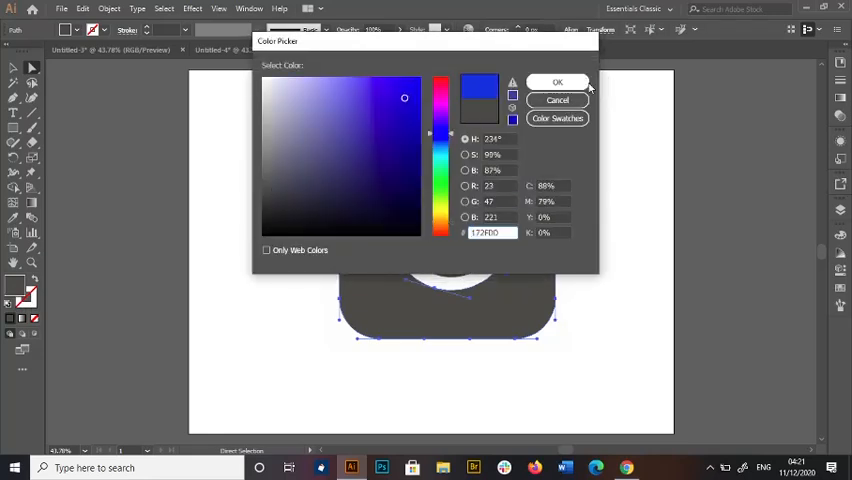
left_click(556, 80)
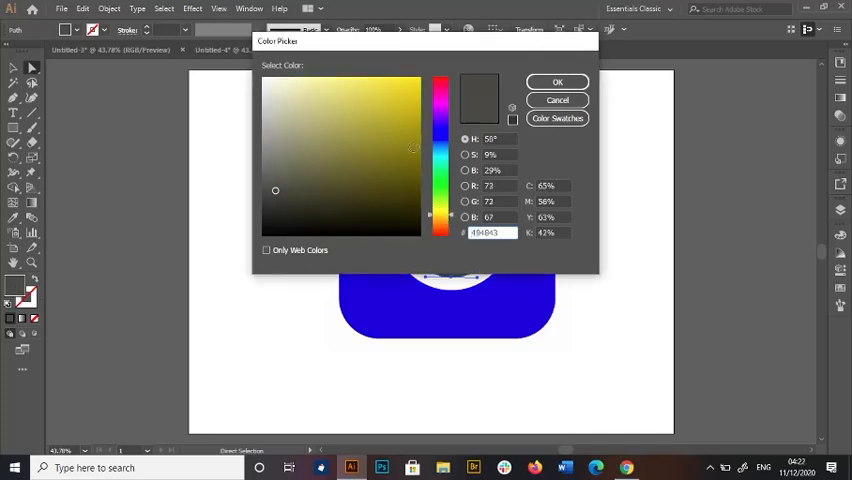
- Fill the lens circle yellow and deselect to view the finished blue, red and yellow icon
left_click(380, 84)
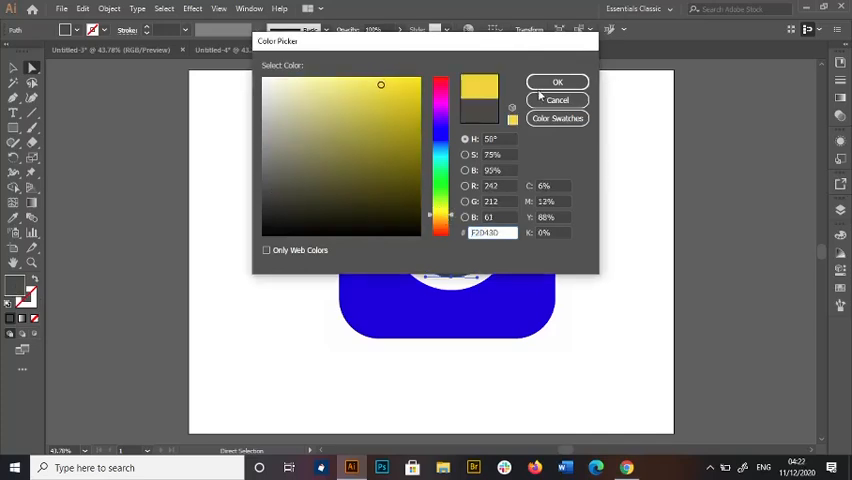
left_click(558, 80)
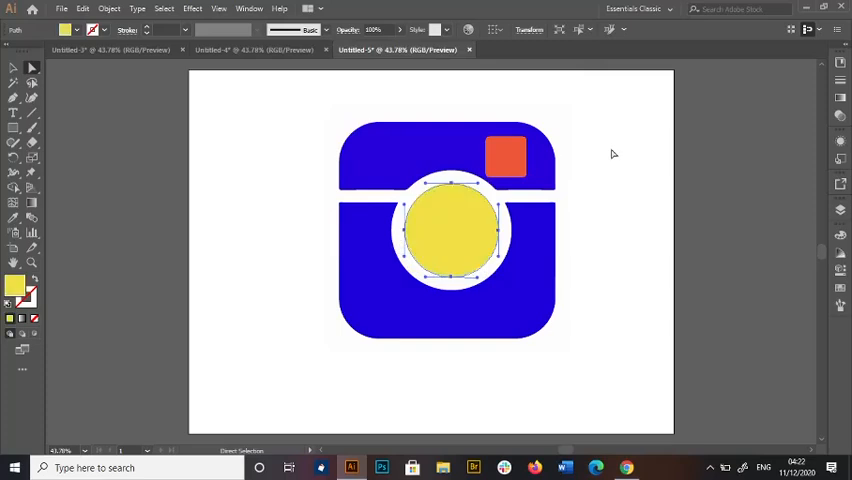
left_click(332, 122)
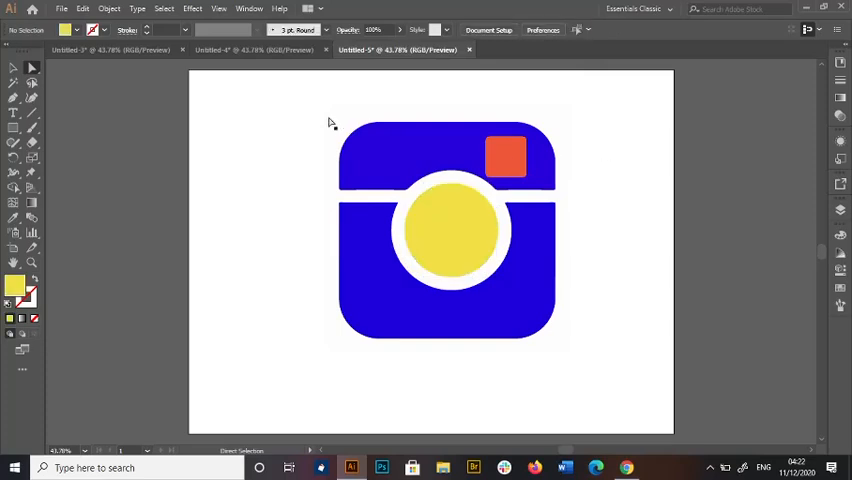
mouse_move(300, 66)
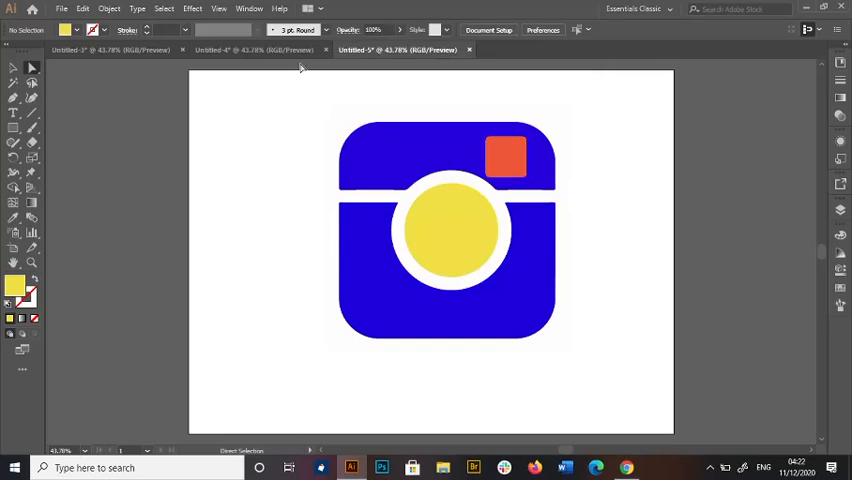
mouse_move(434, 46)
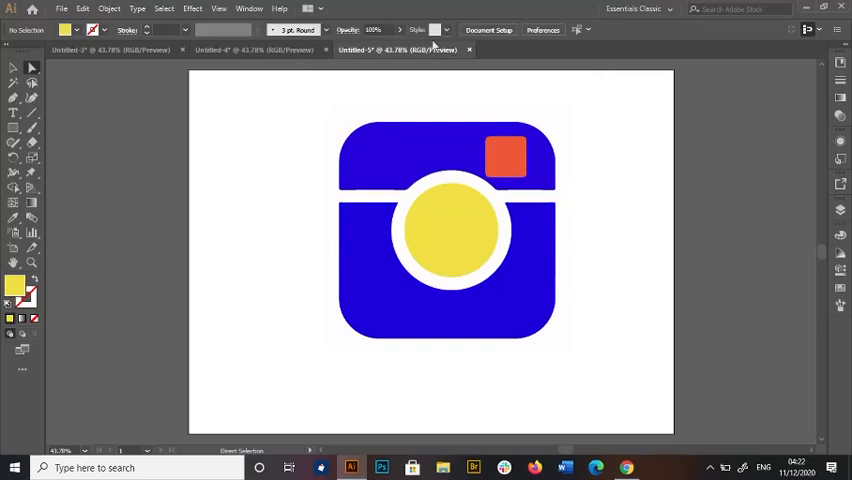